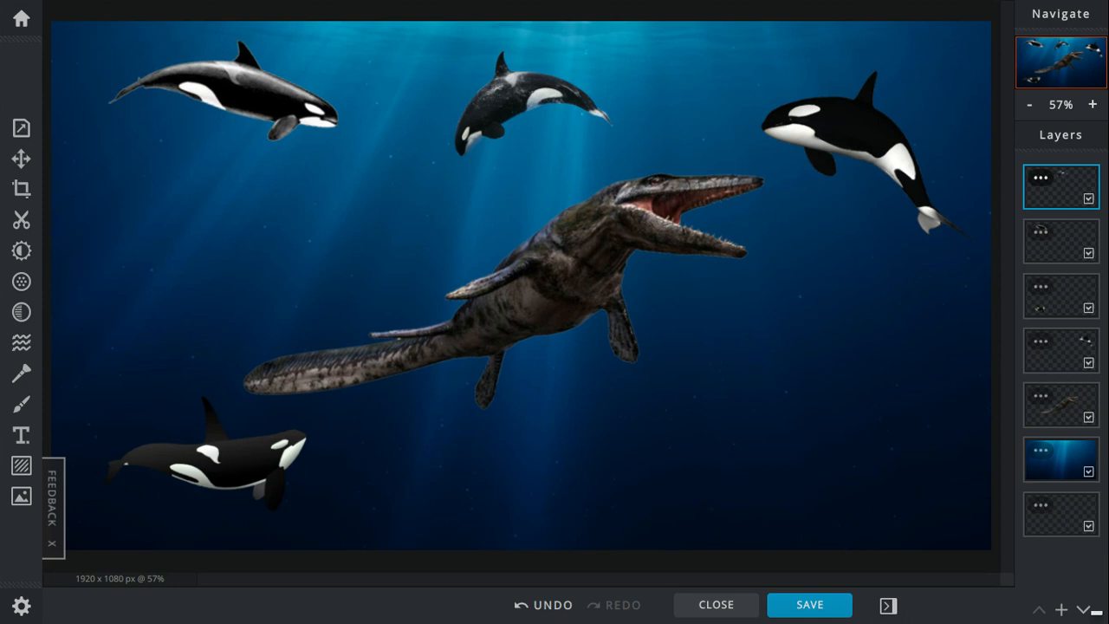
left_click(1036, 44)
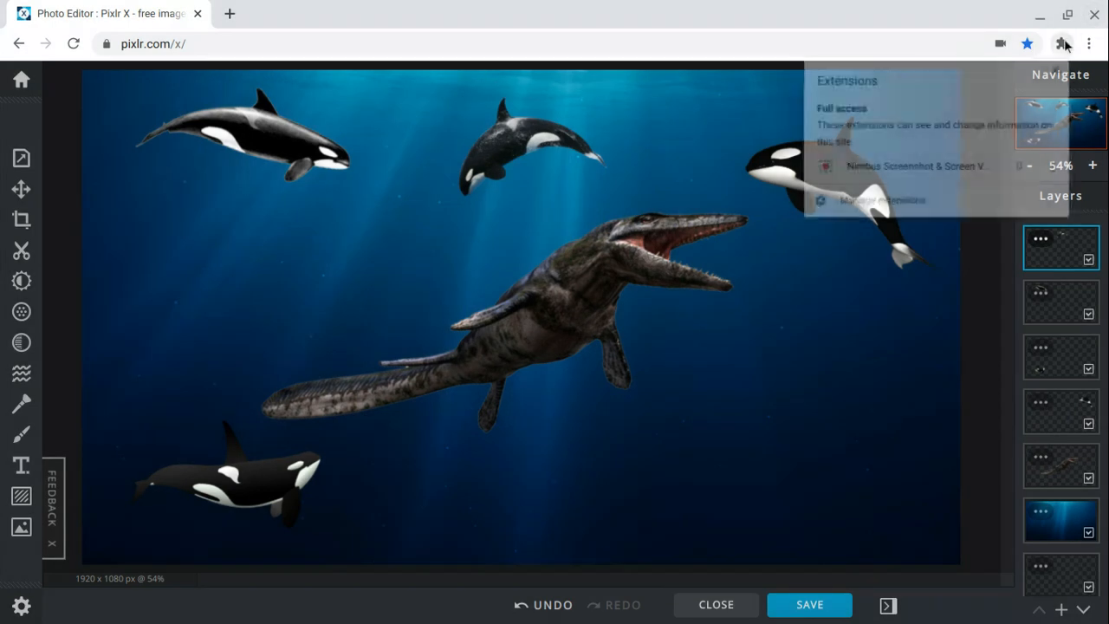
left_click(1033, 45)
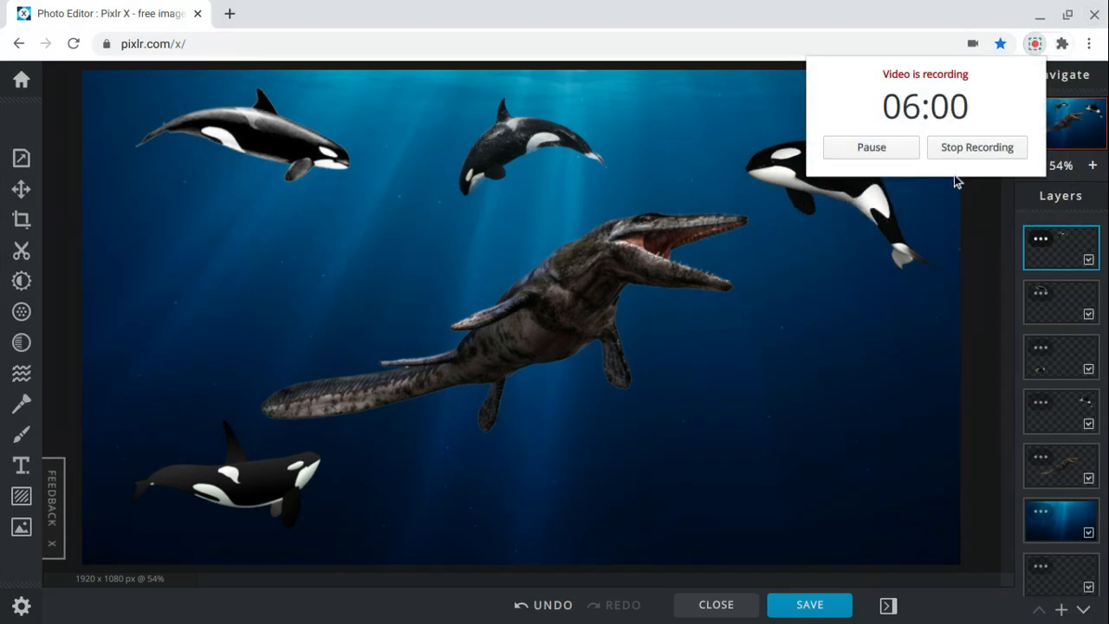